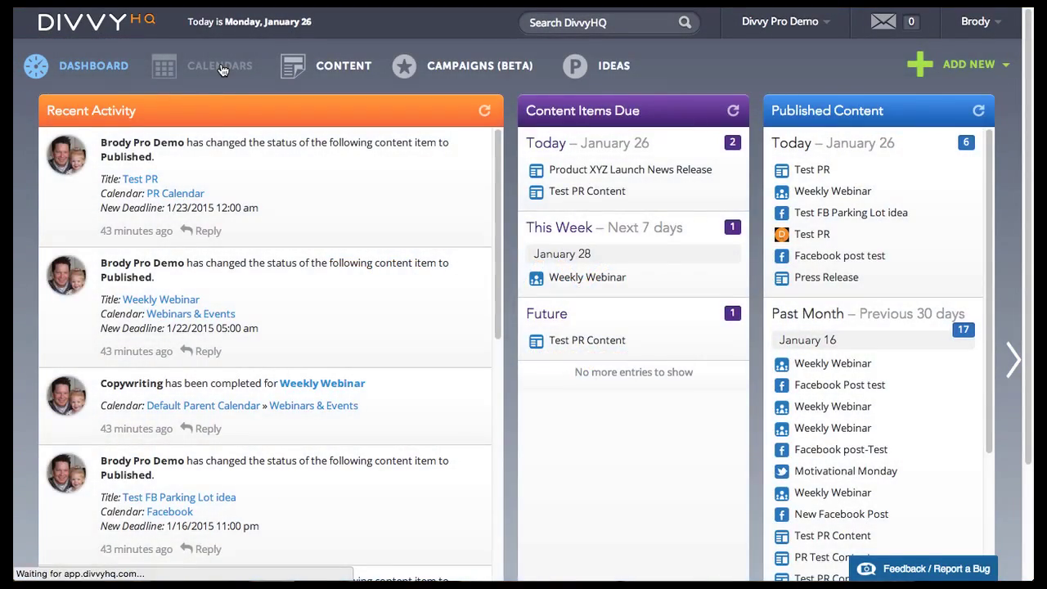
On the content calendar, show Campaigns in Dates to Display and set it as default.
left_click(220, 66)
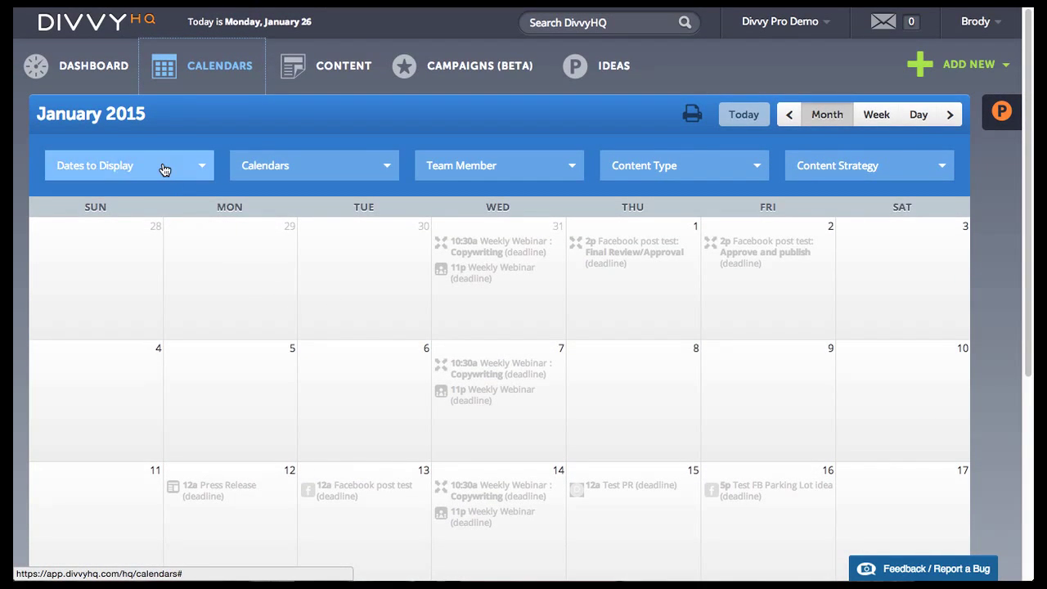
left_click(129, 165)
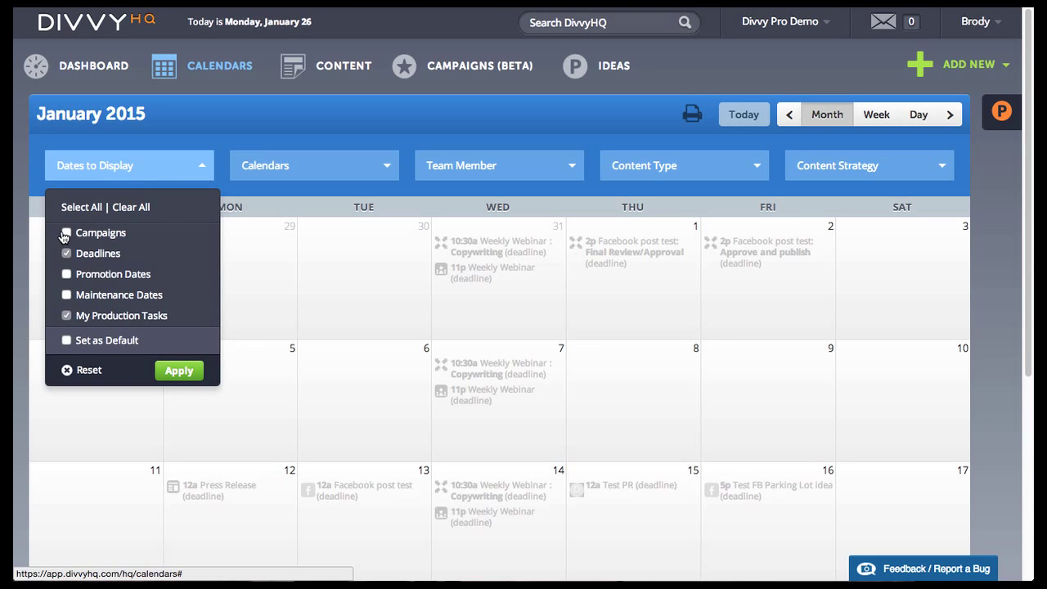
left_click(66, 232)
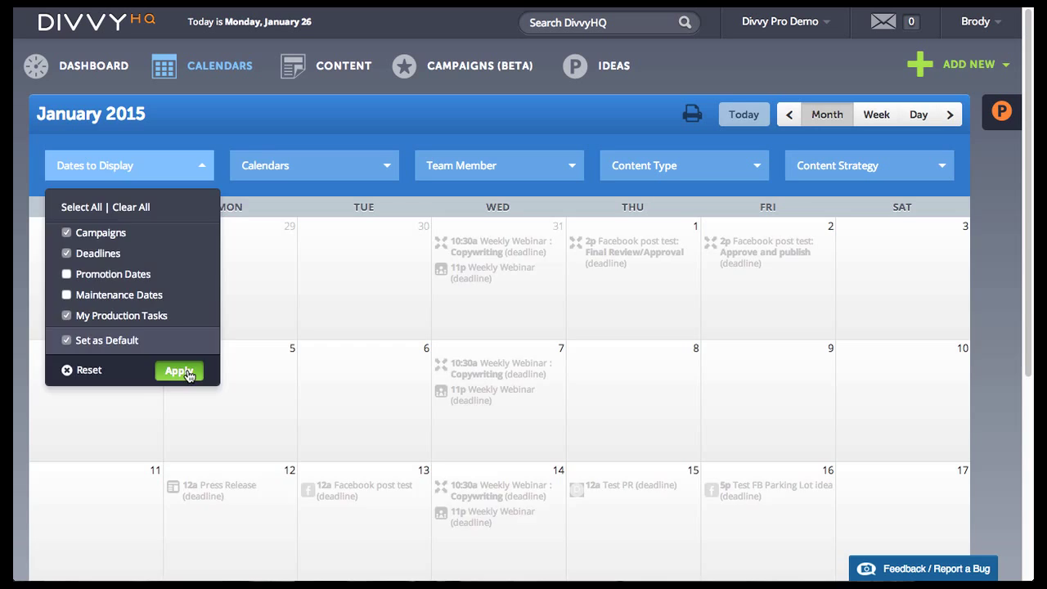
left_click(178, 371)
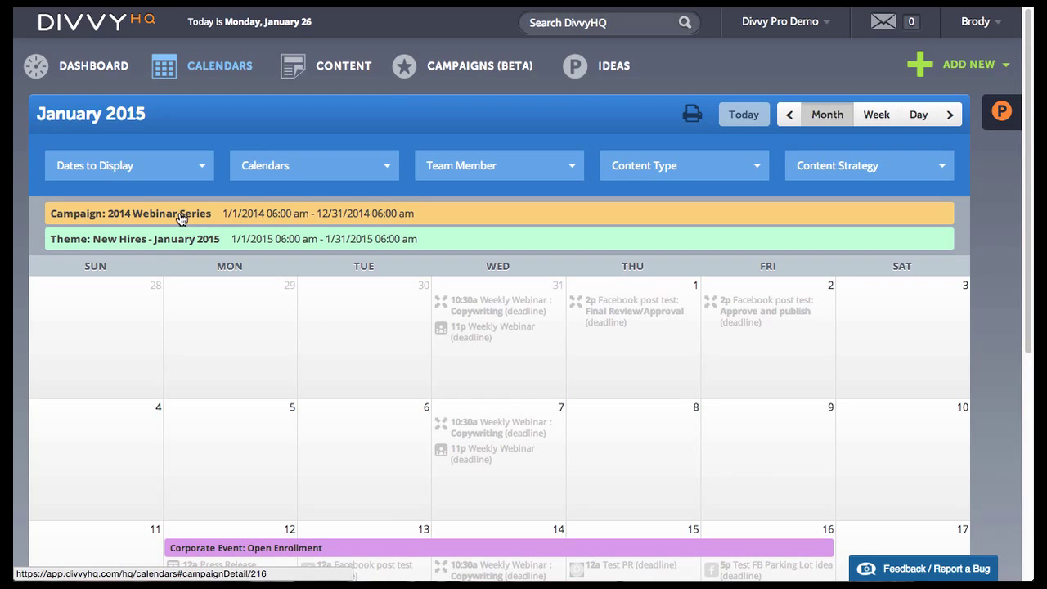
scroll("down", 3)
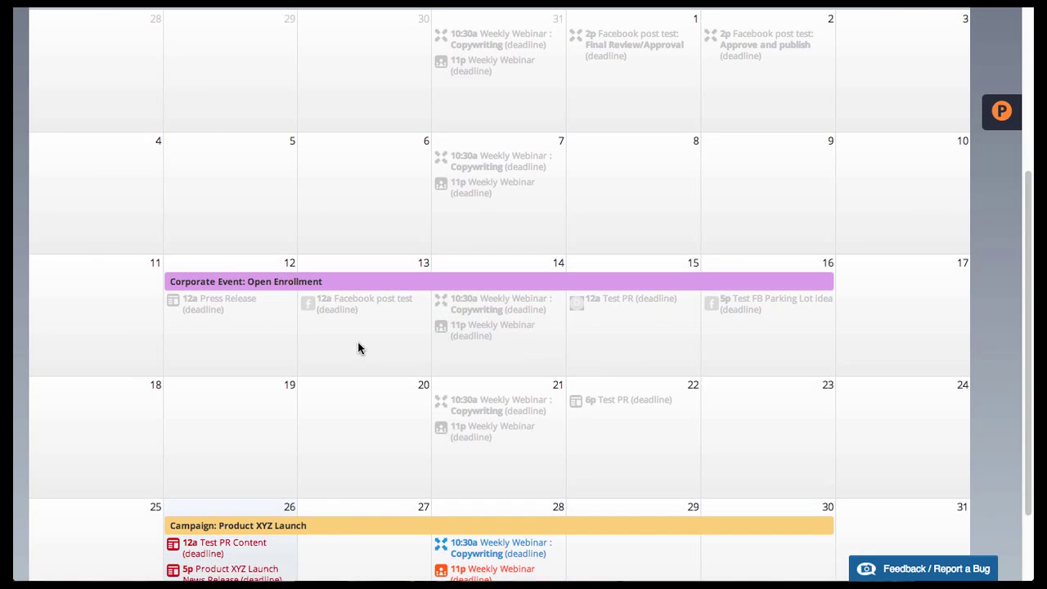
mouse_move(290, 350)
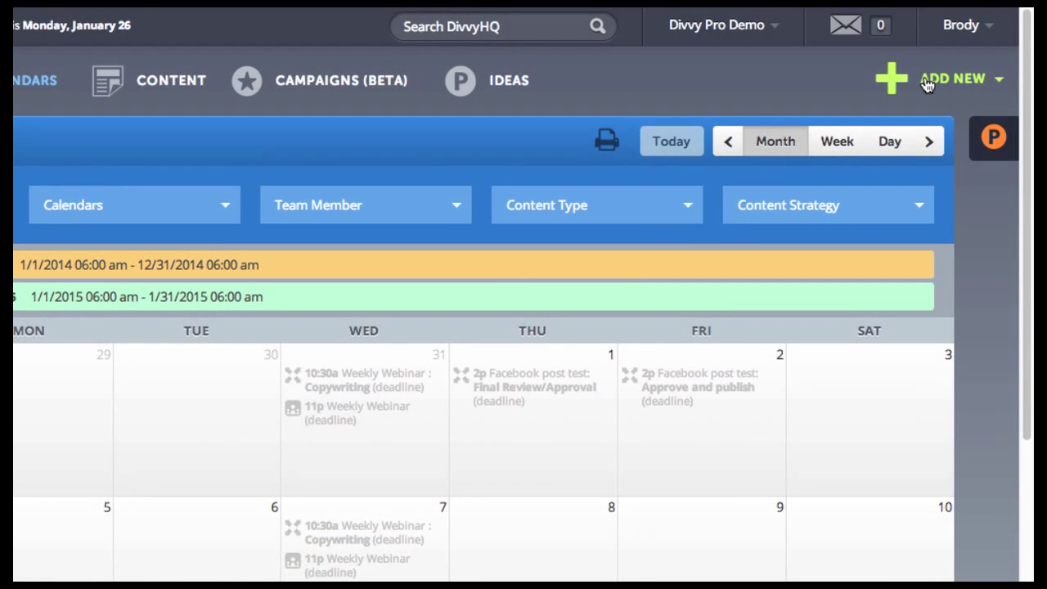
Start a 'New Product Expo' campaign on Blog/Website, Corporate Communications and Tradeshows calendars.
left_click(951, 78)
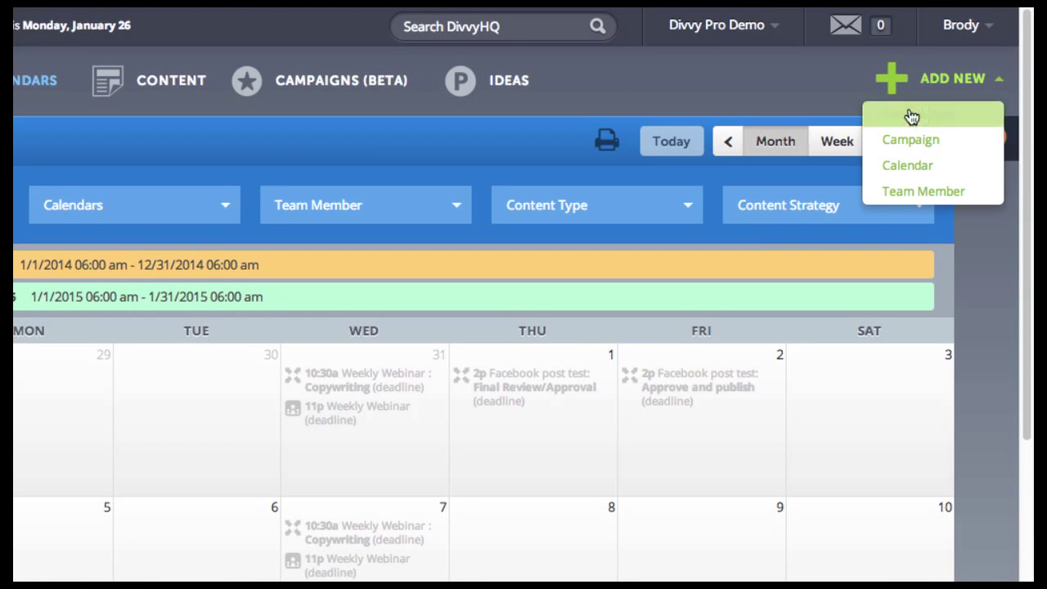
left_click(910, 139)
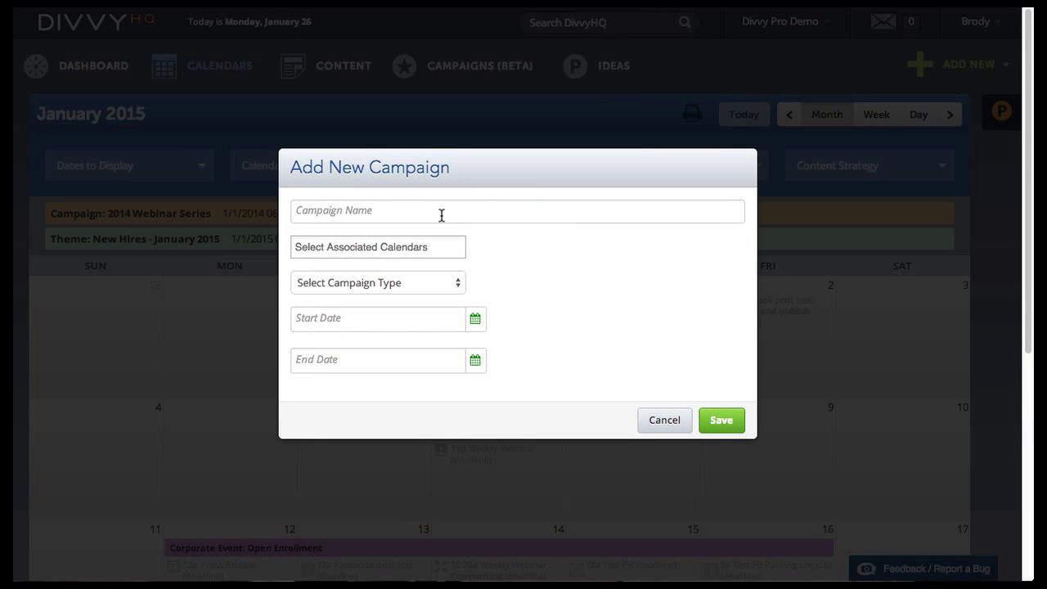
type("New Pro")
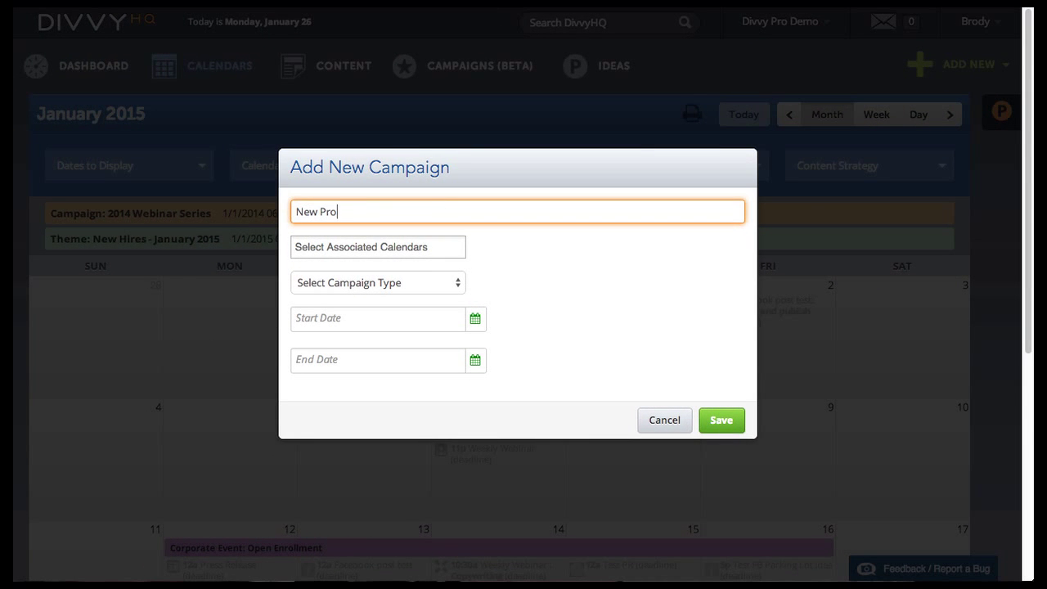
type("duct Expo")
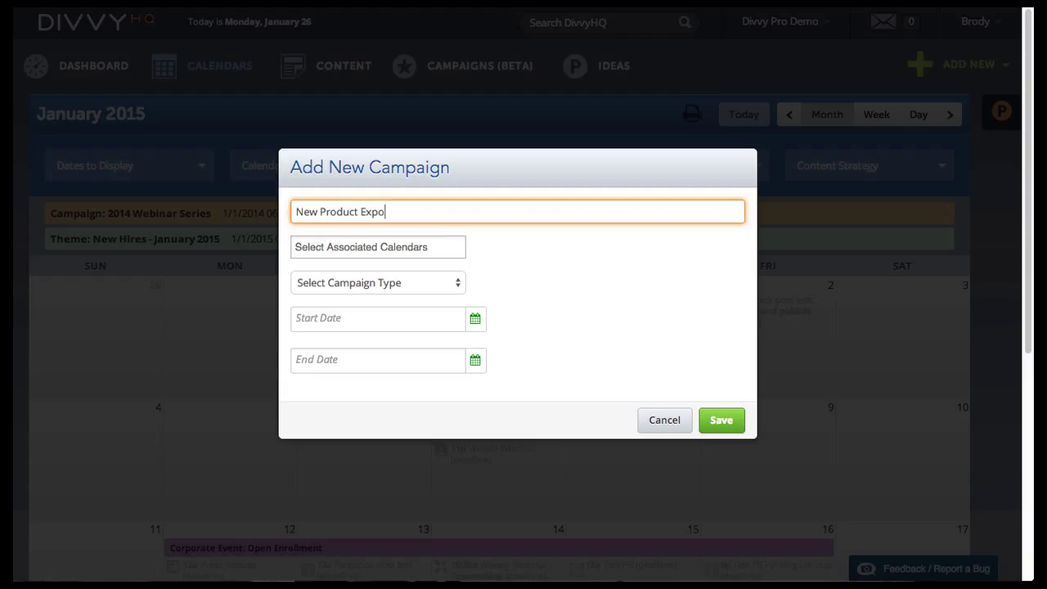
left_click(377, 247)
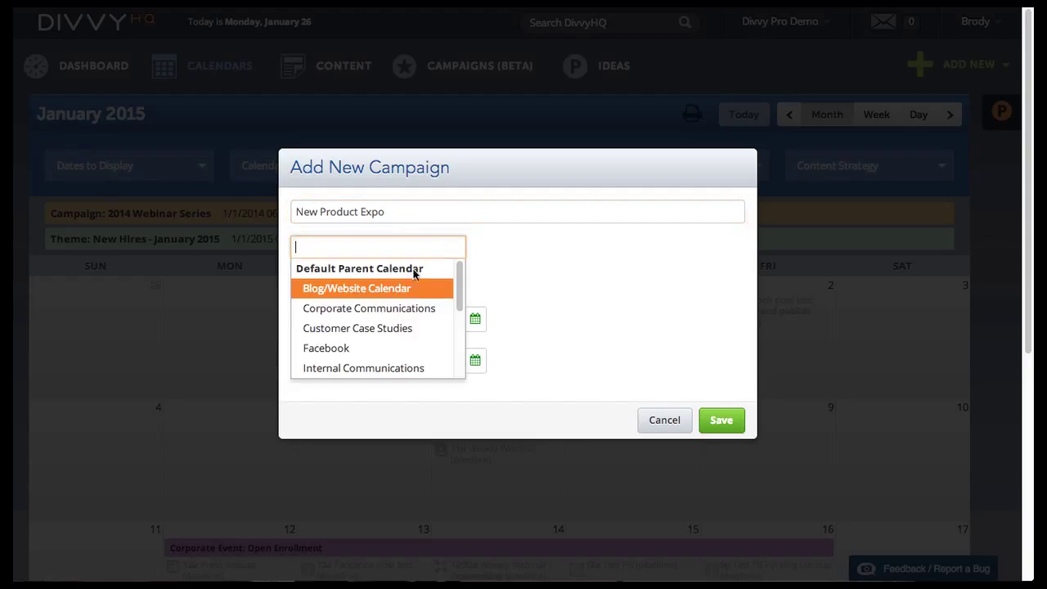
left_click(356, 288)
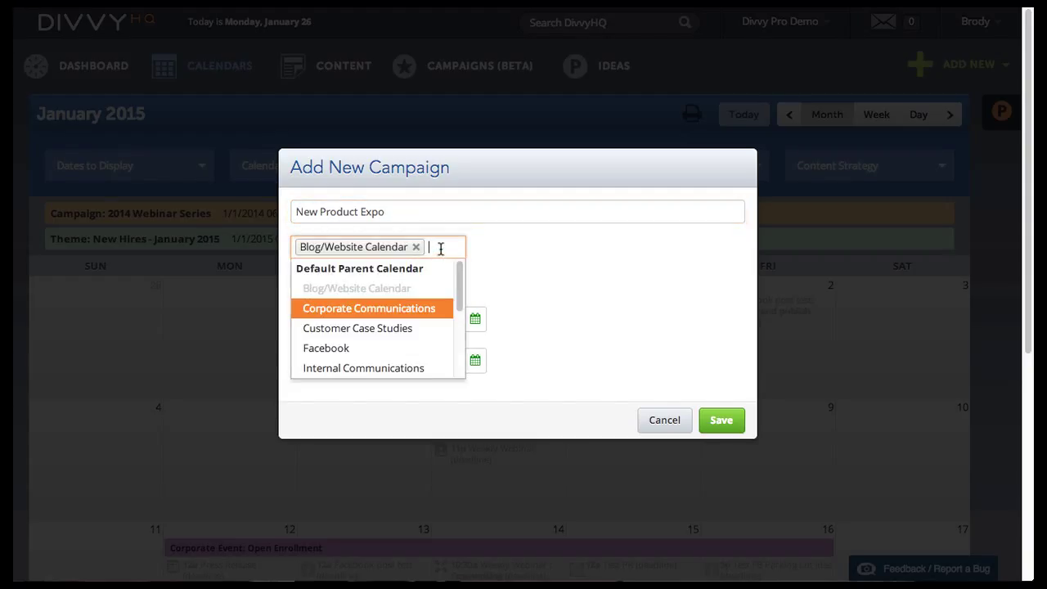
left_click(369, 307)
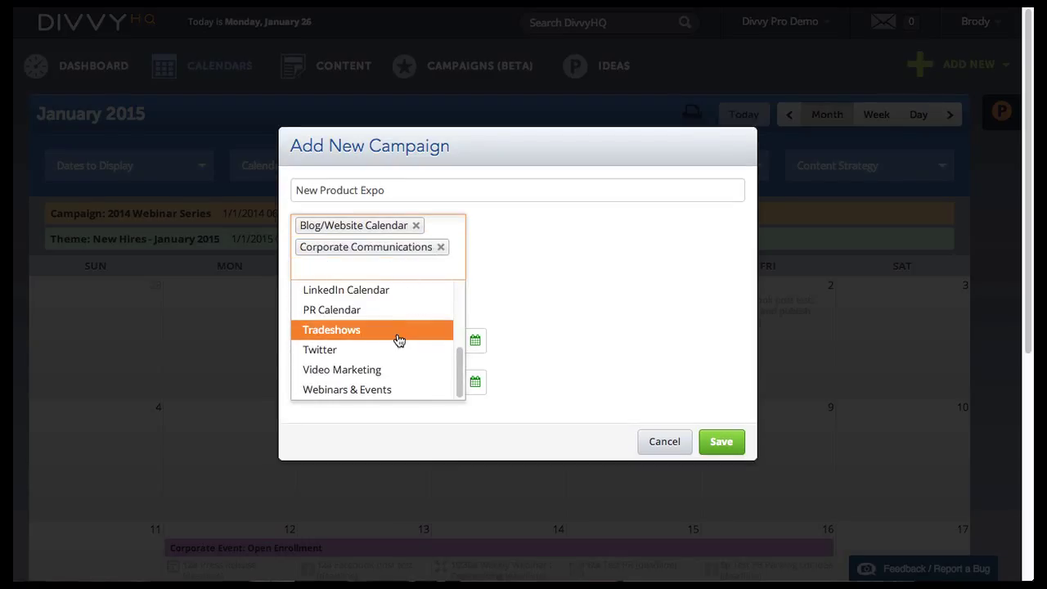
left_click(331, 329)
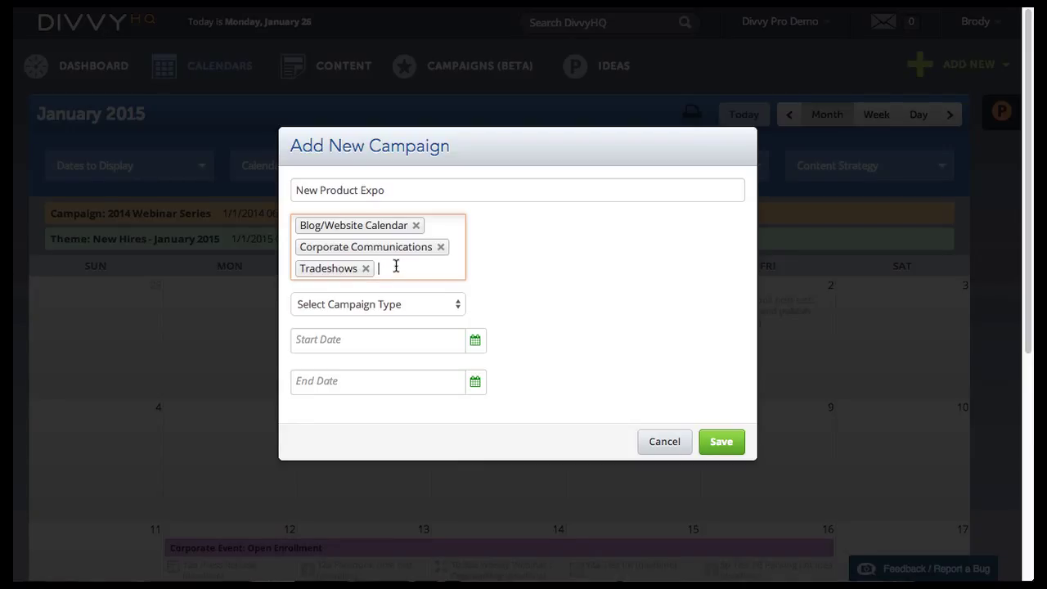
mouse_move(398, 303)
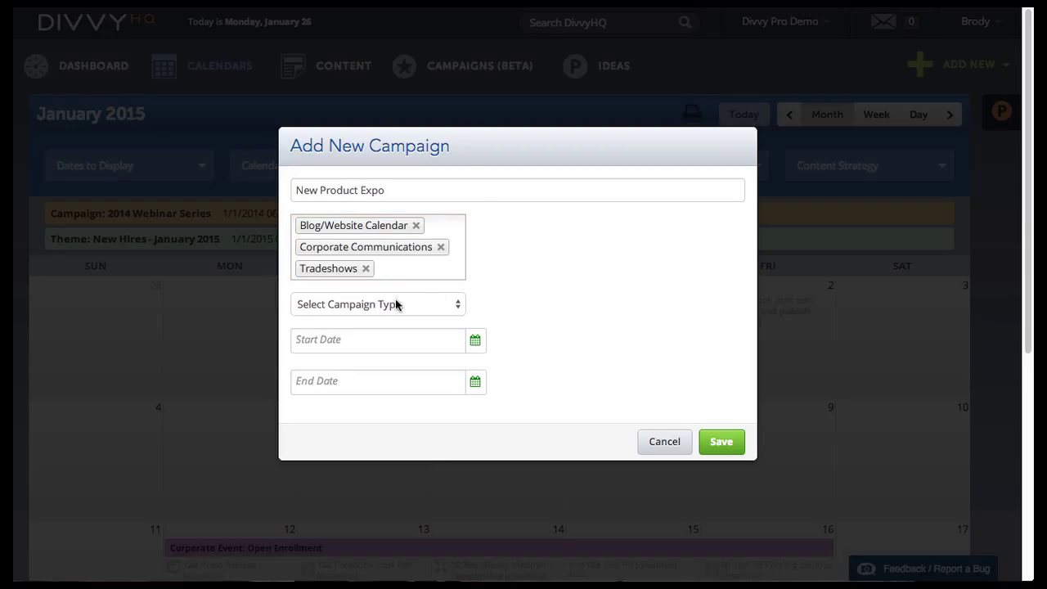
Make it an Event Campaign, January 29 8 am to January 30 5 pm, and save.
left_click(377, 303)
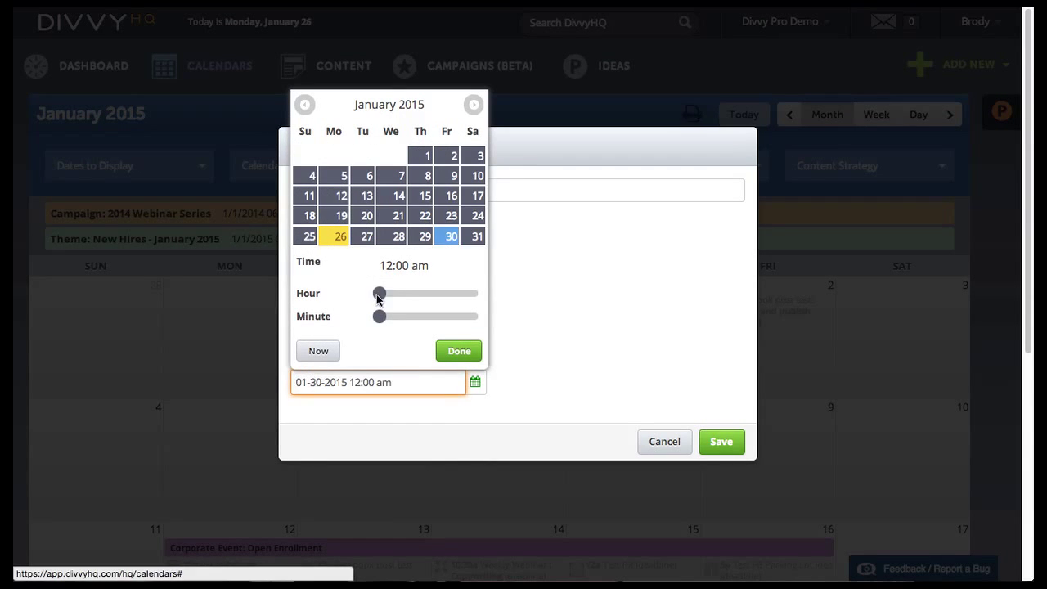
left_click(458, 351)
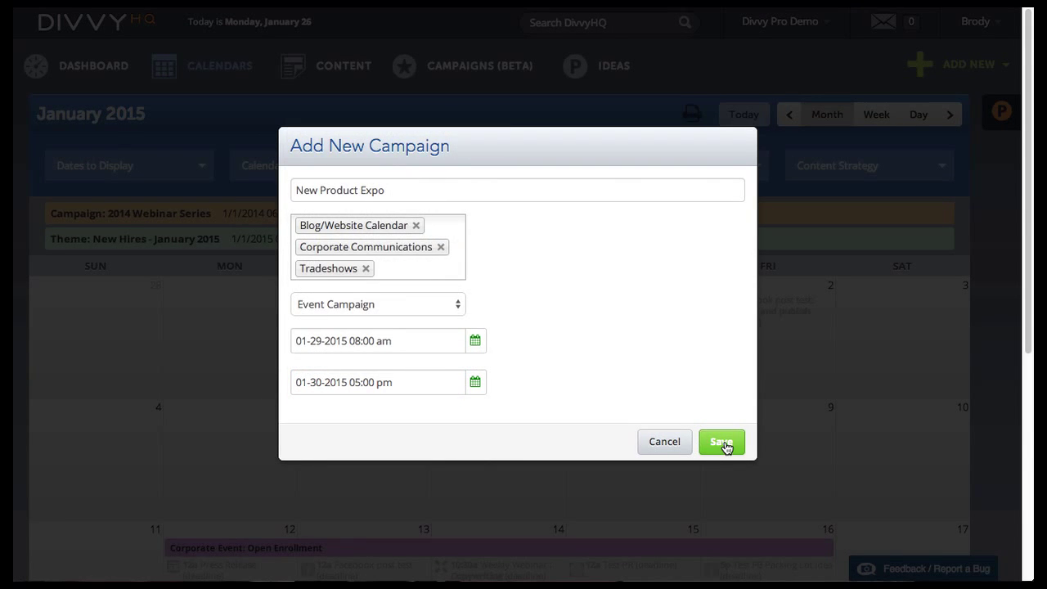
left_click(721, 442)
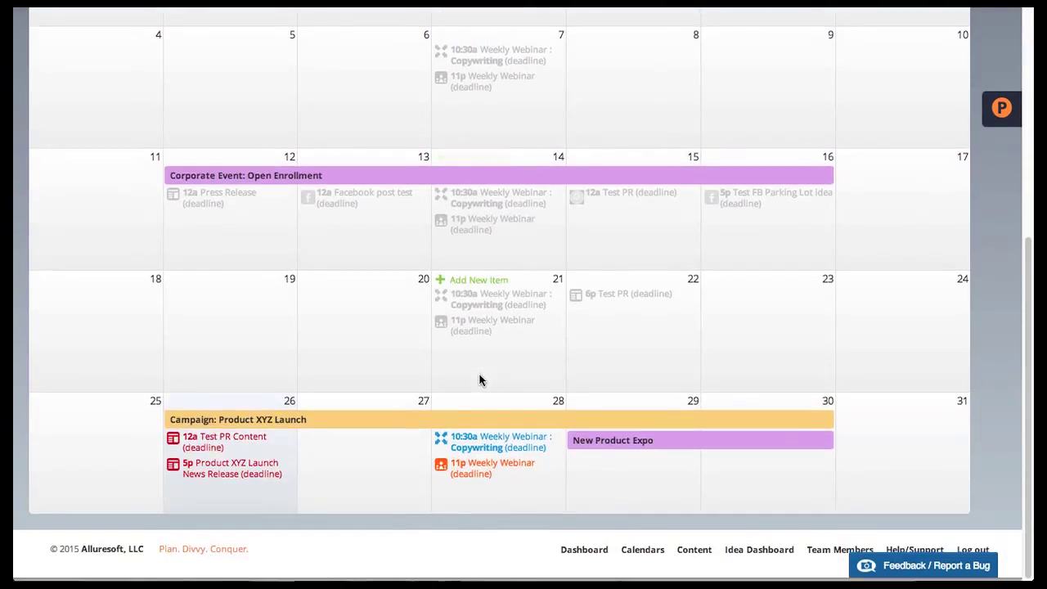
Open the Campaigns (Beta) list showing New Product Expo among eight campaigns.
left_click(612, 440)
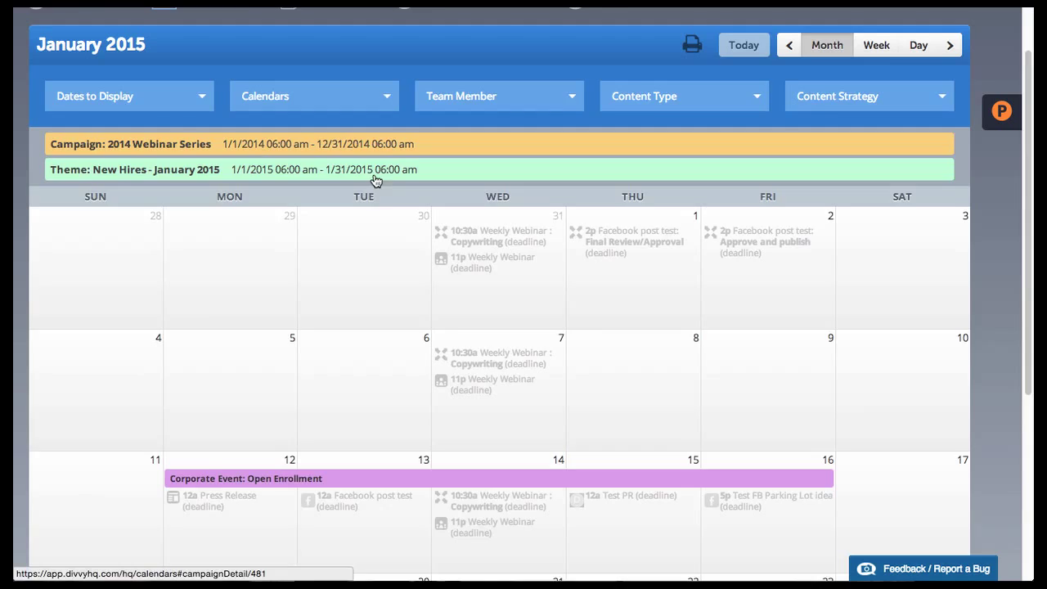
left_click(461, 66)
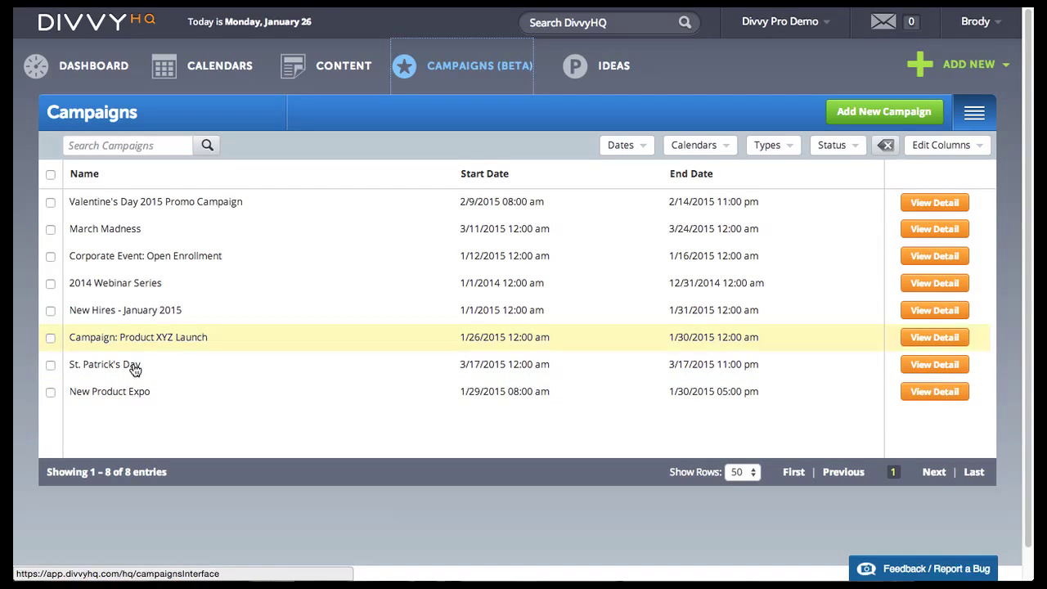
Search the campaigns list for 'Webinar'.
left_click(114, 282)
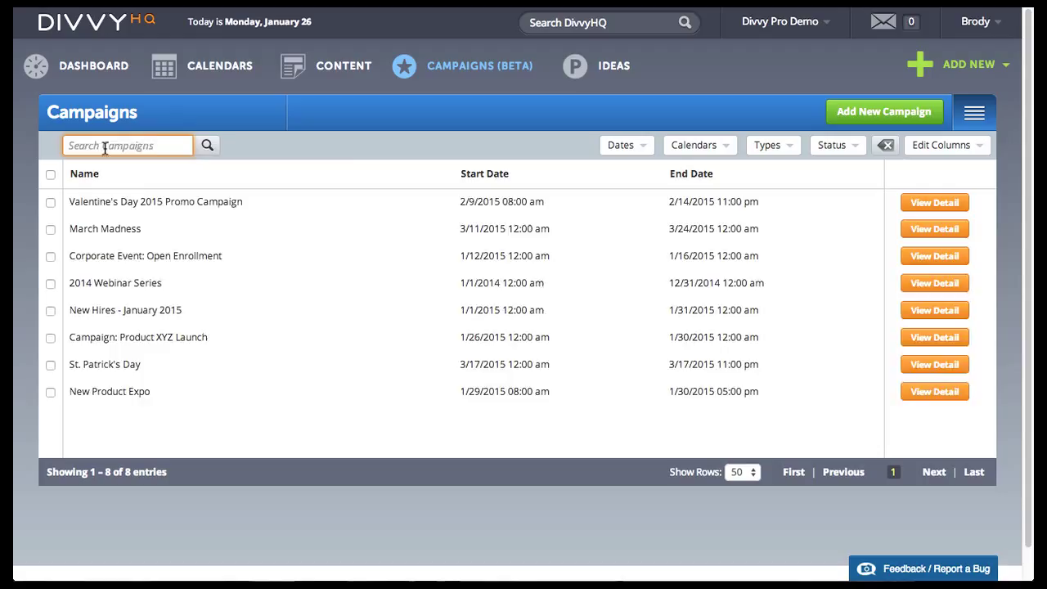
type("Webinar")
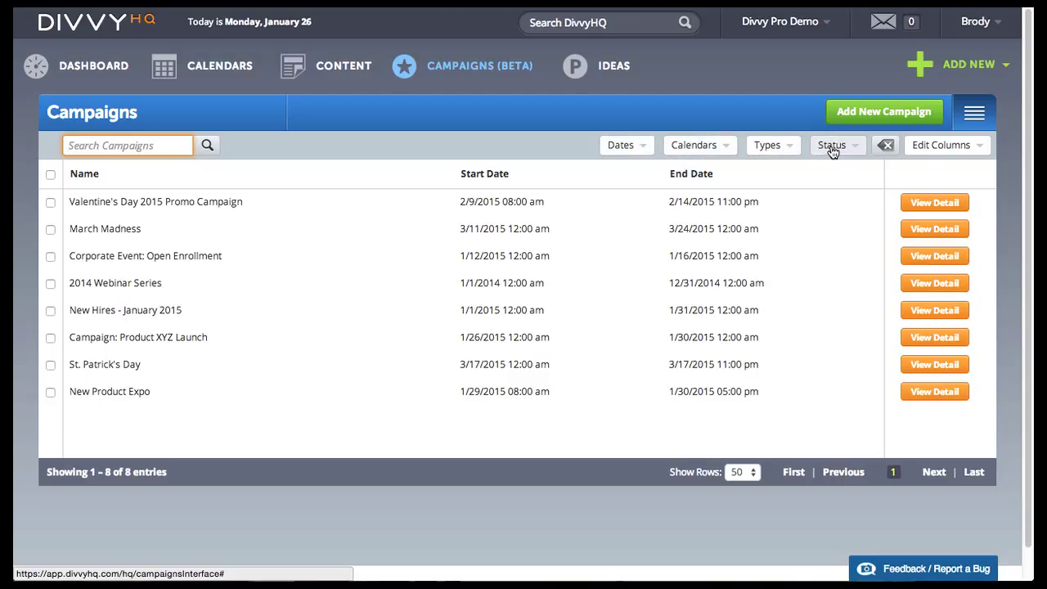
mouse_move(947, 145)
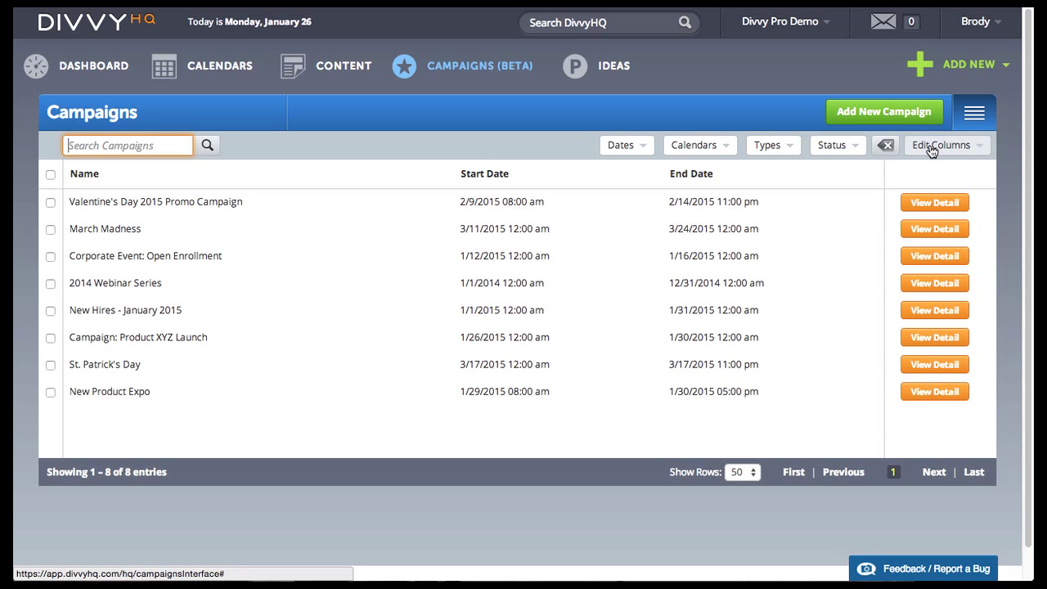
mouse_move(446, 282)
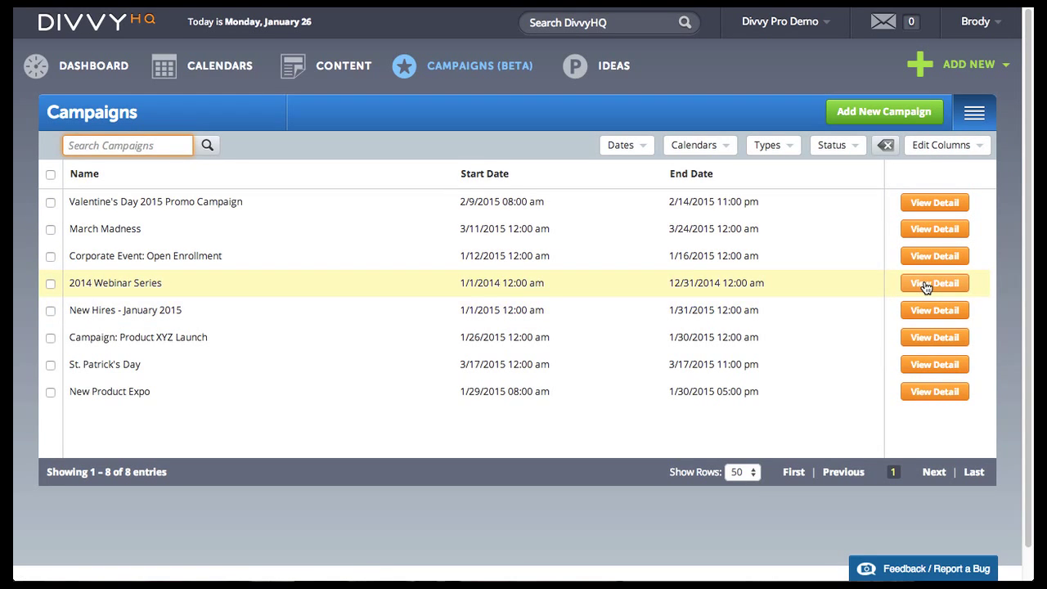
Open the 2014 Webinar Series detail page and scroll through its team, calendars and content.
left_click(934, 282)
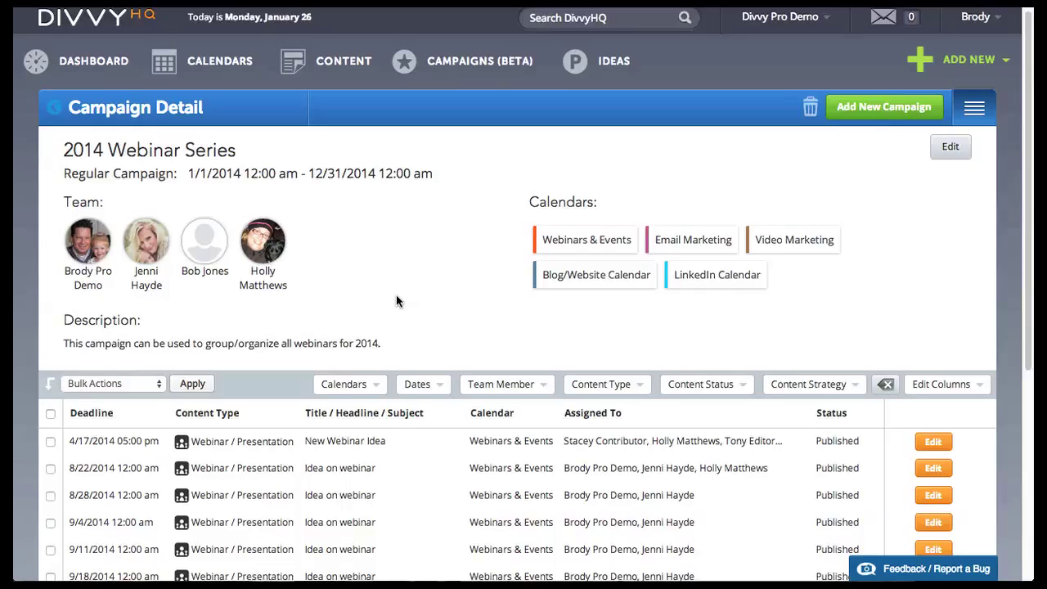
scroll("down", 3)
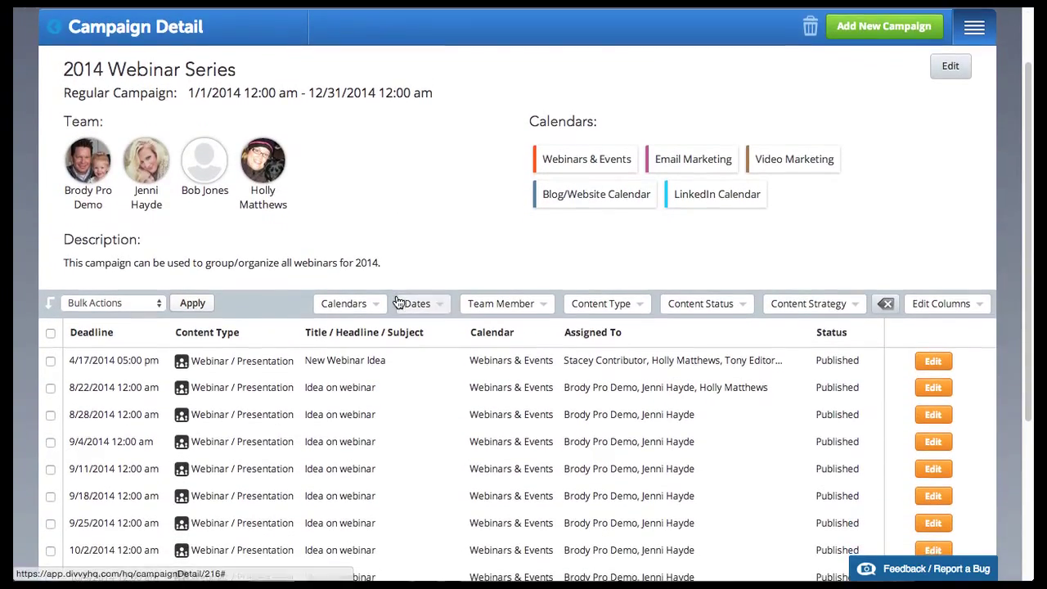
scroll("down", 3)
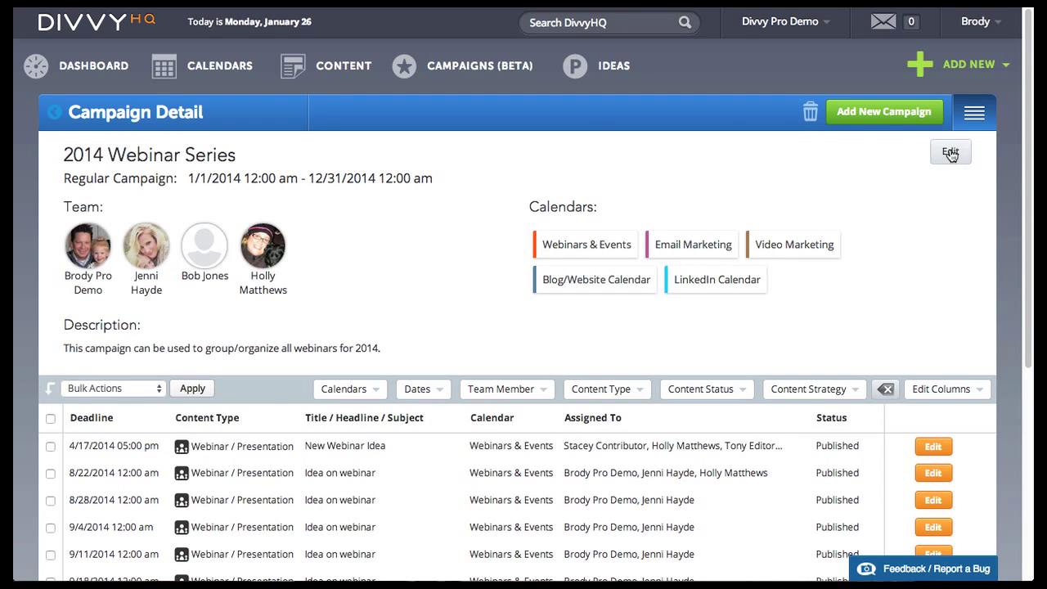
Edit the campaign, pick Brock Editor in the Team dropdown, and save for five members.
left_click(949, 152)
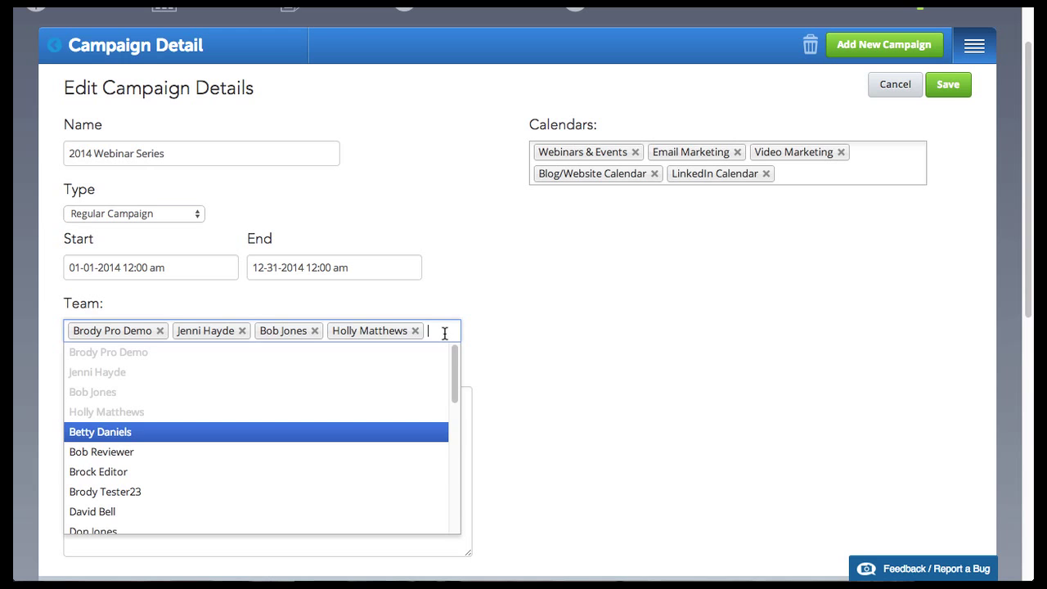
mouse_move(369, 477)
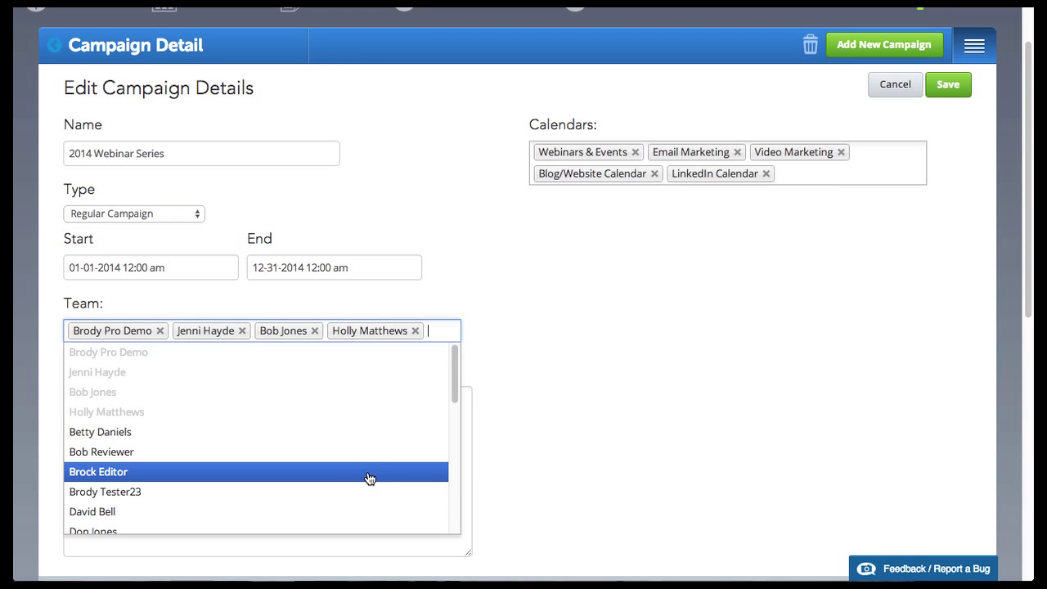
left_click(98, 471)
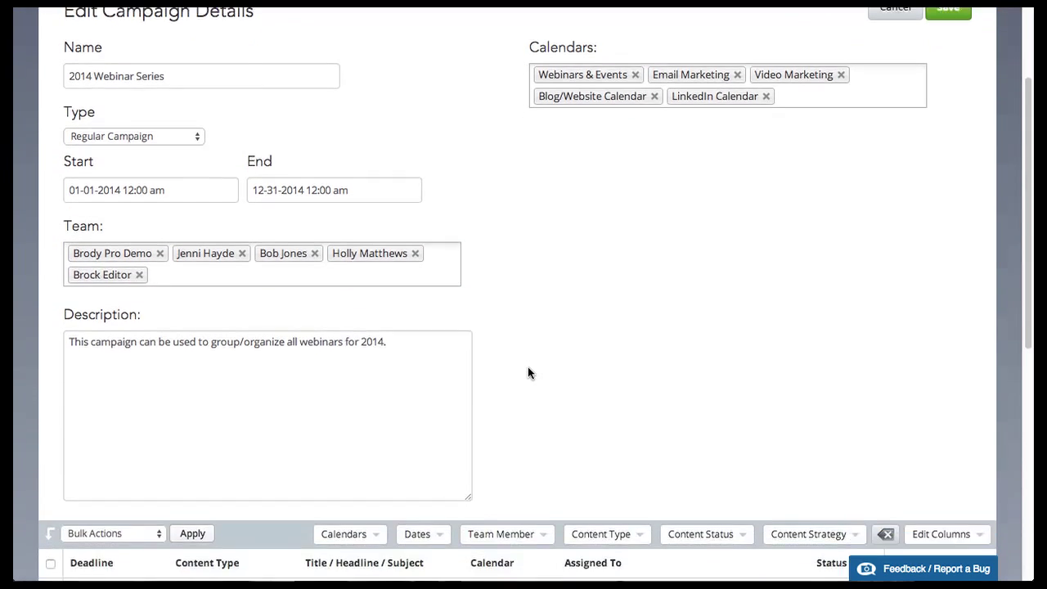
scroll("down", 3)
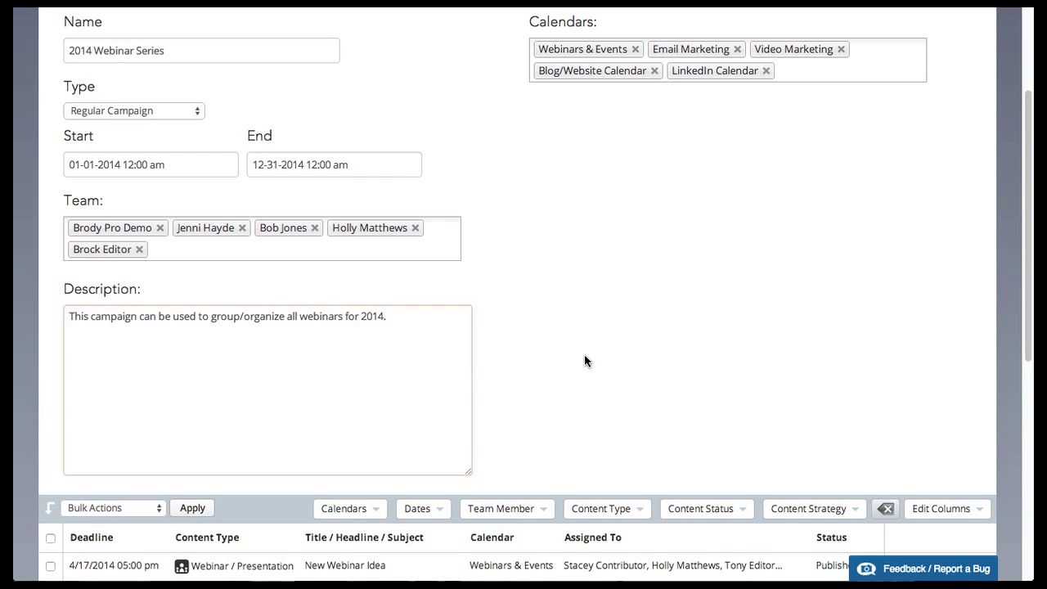
scroll("down", 3)
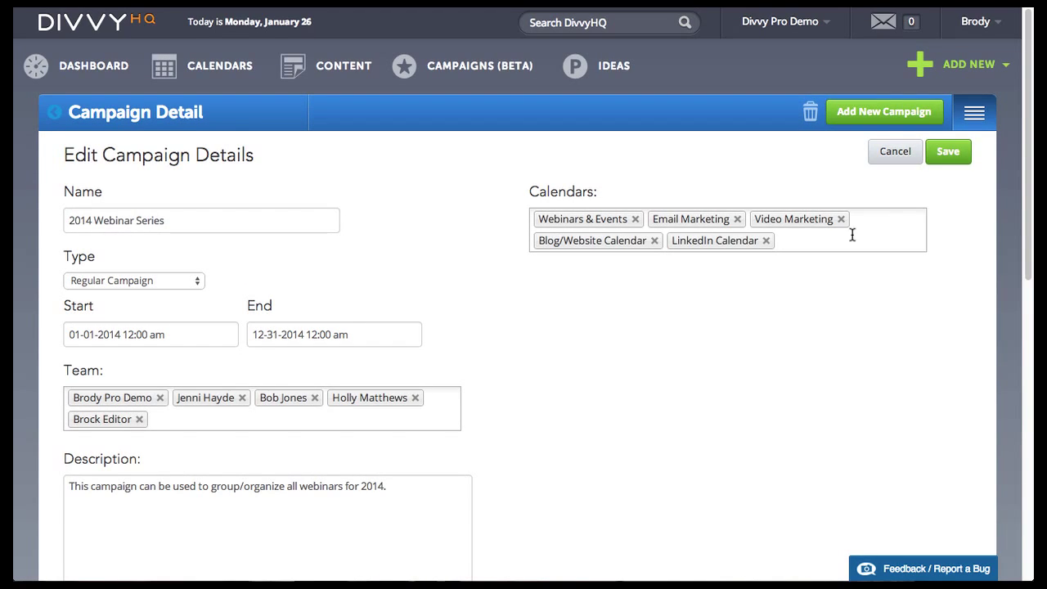
left_click(947, 152)
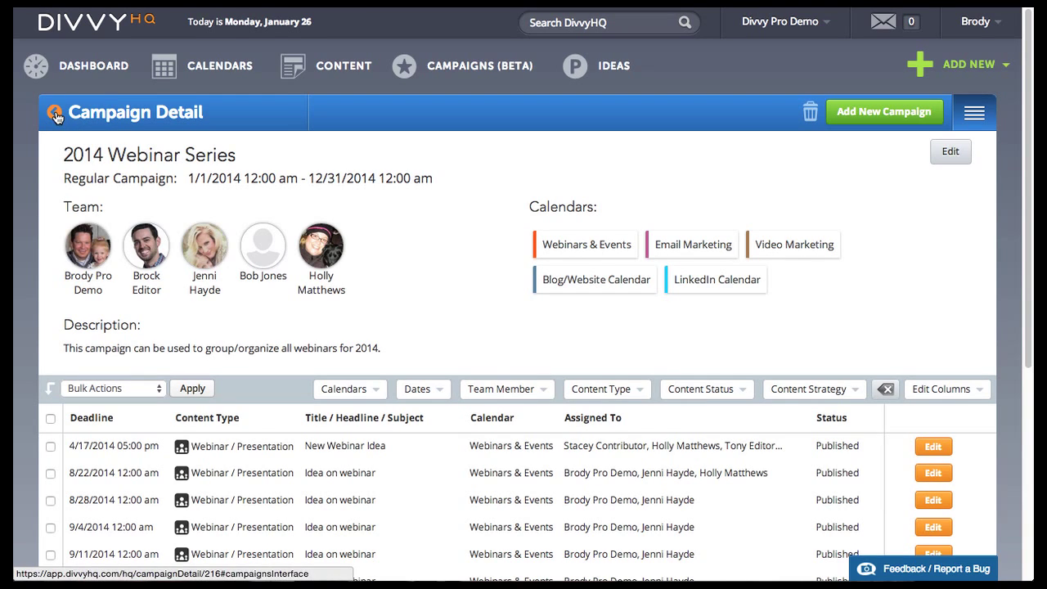
From the campaigns list, open St. Patrick's Day and confirm deleting it.
left_click(479, 65)
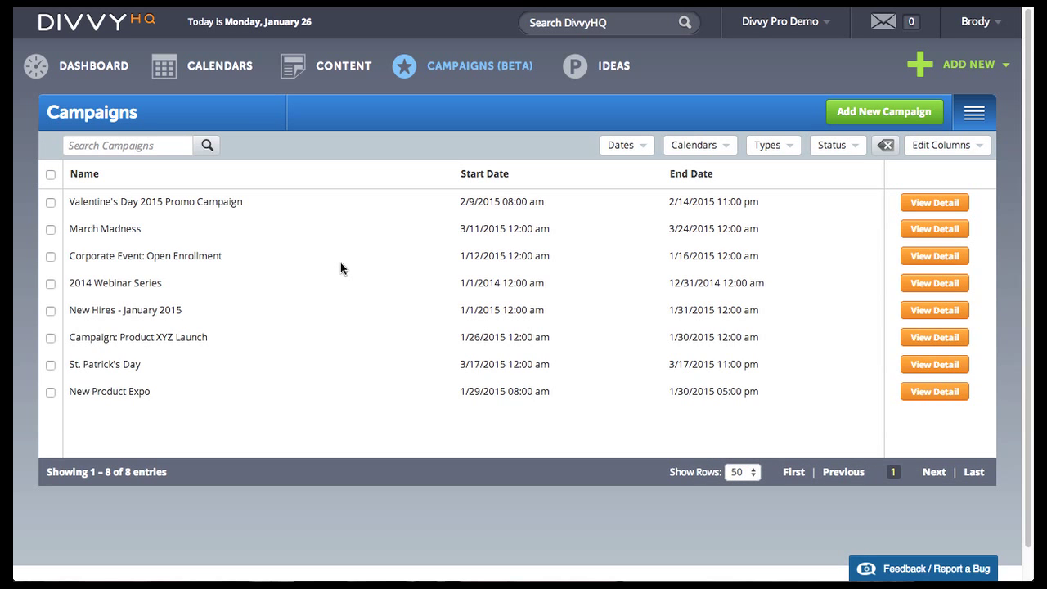
mouse_move(935, 365)
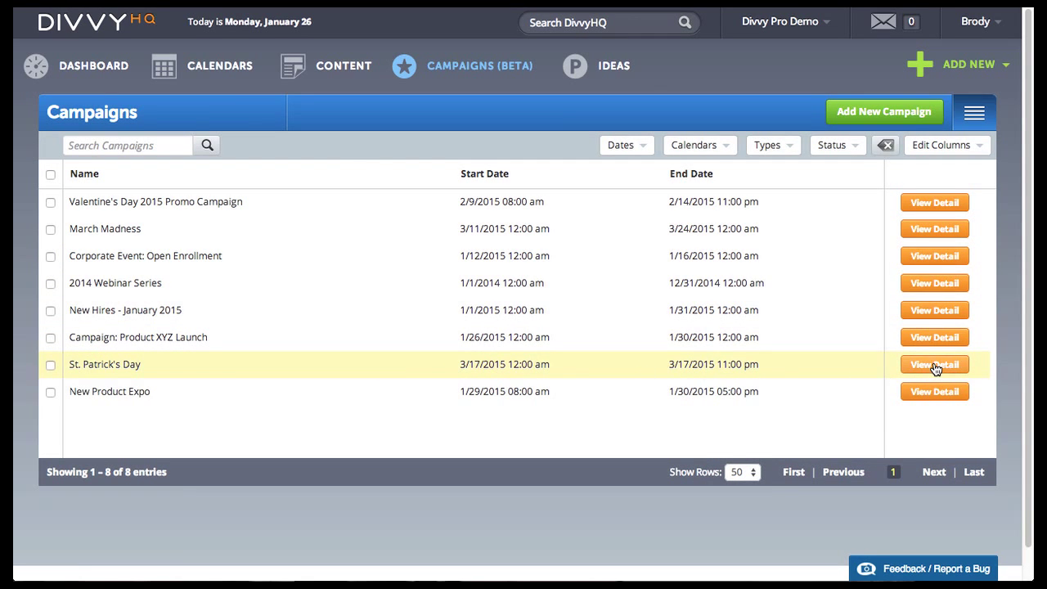
left_click(934, 364)
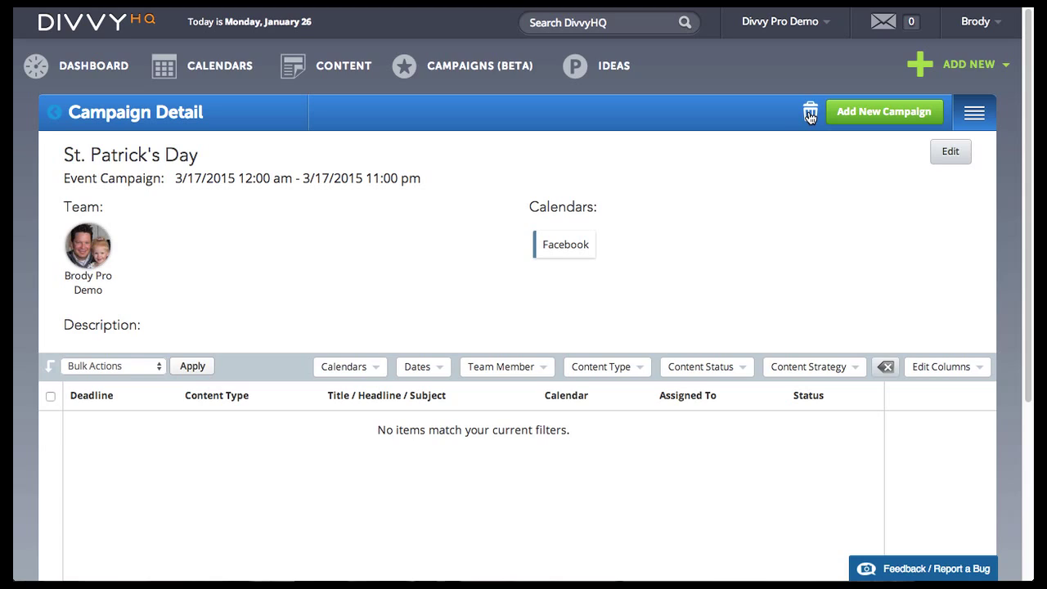
left_click(810, 112)
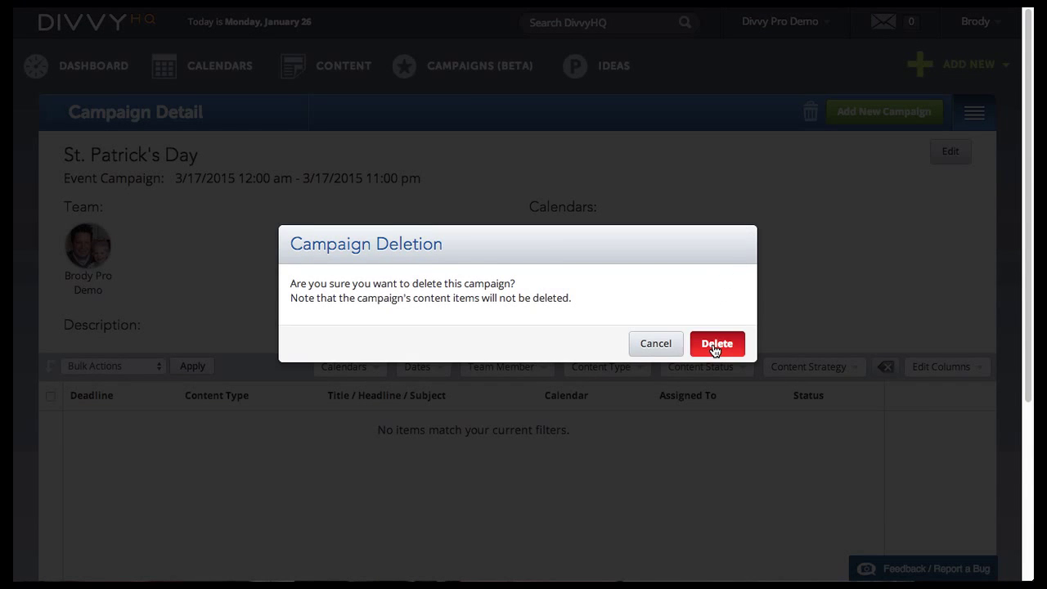
left_click(717, 343)
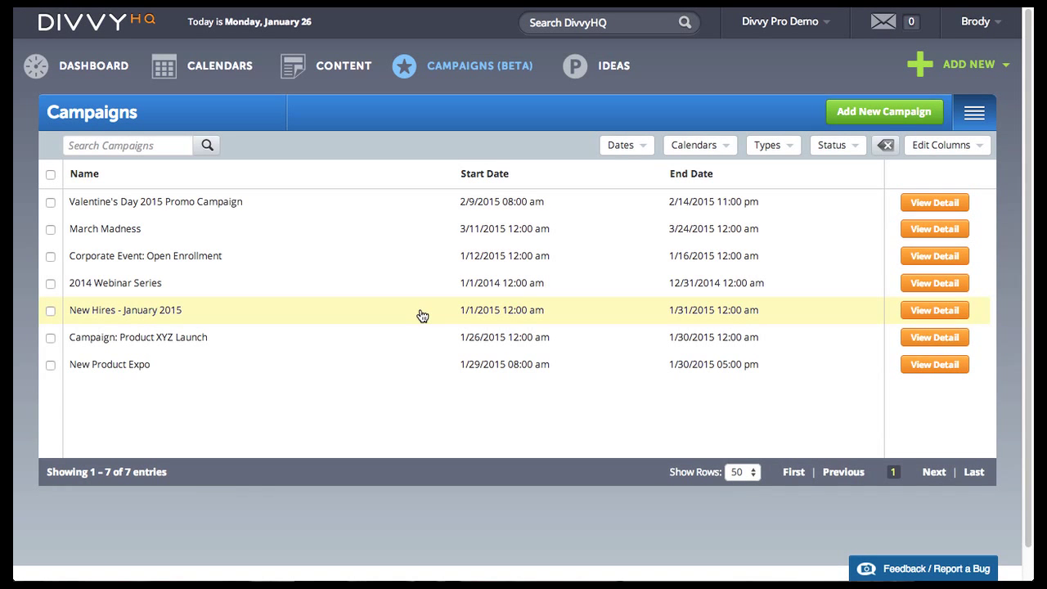
mouse_move(415, 309)
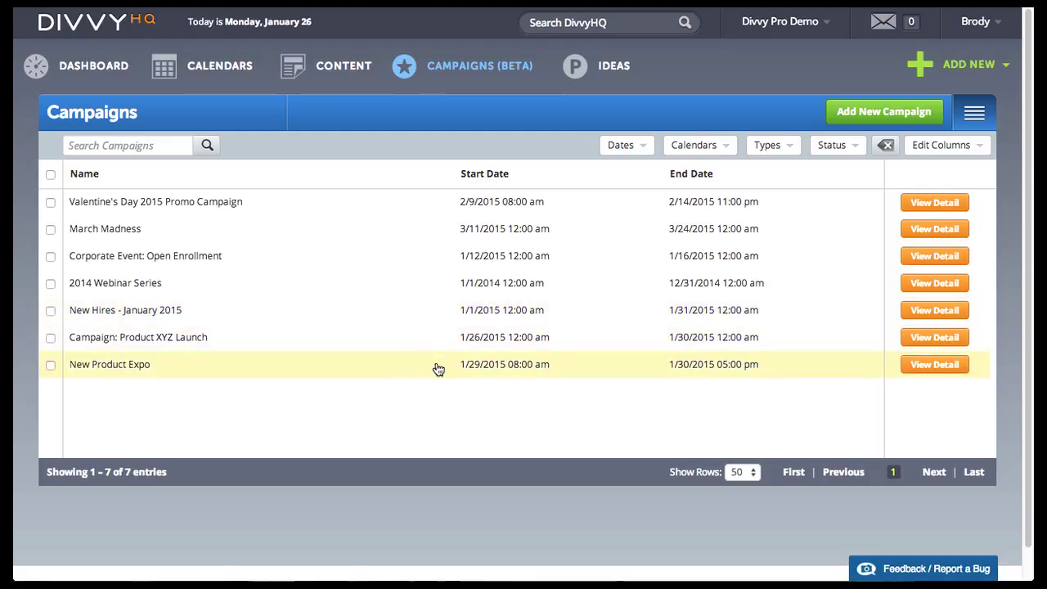
Add a content item titled 'Tradeshow Recap' and open it in the full editor.
left_click(968, 64)
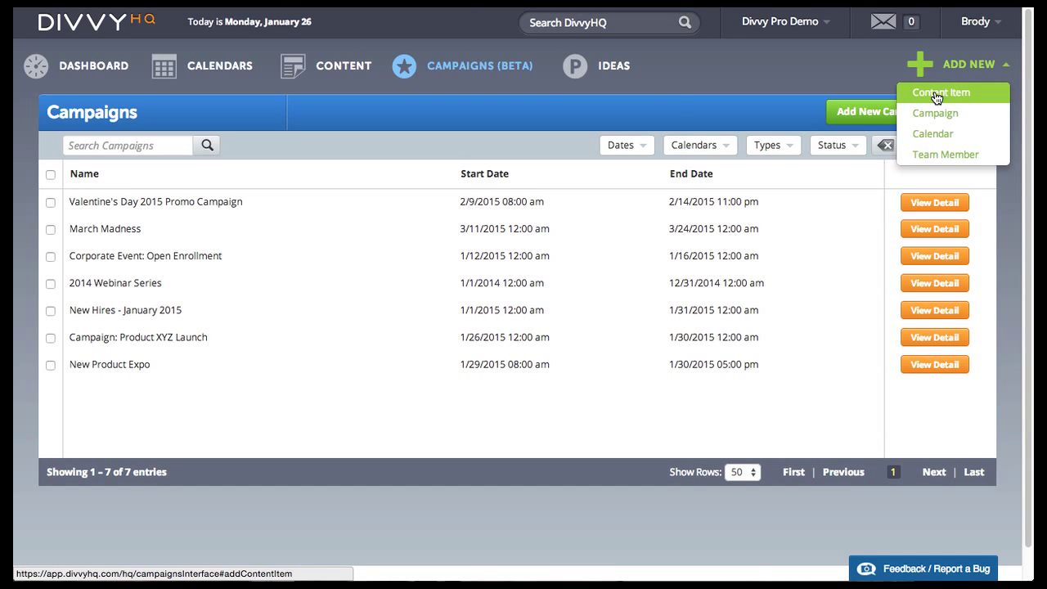
left_click(941, 91)
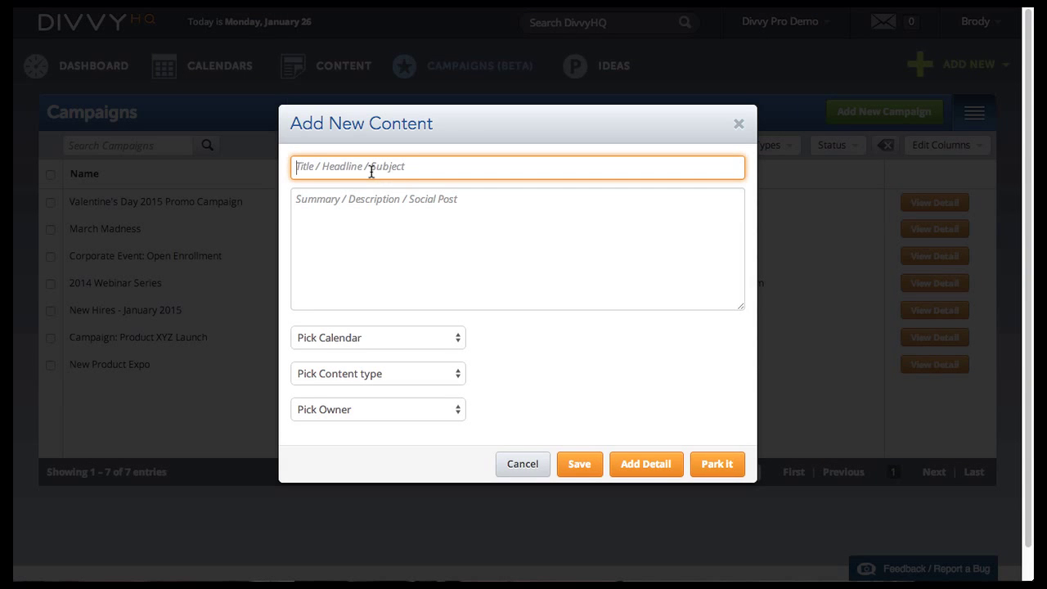
type("Tradeshow Recap")
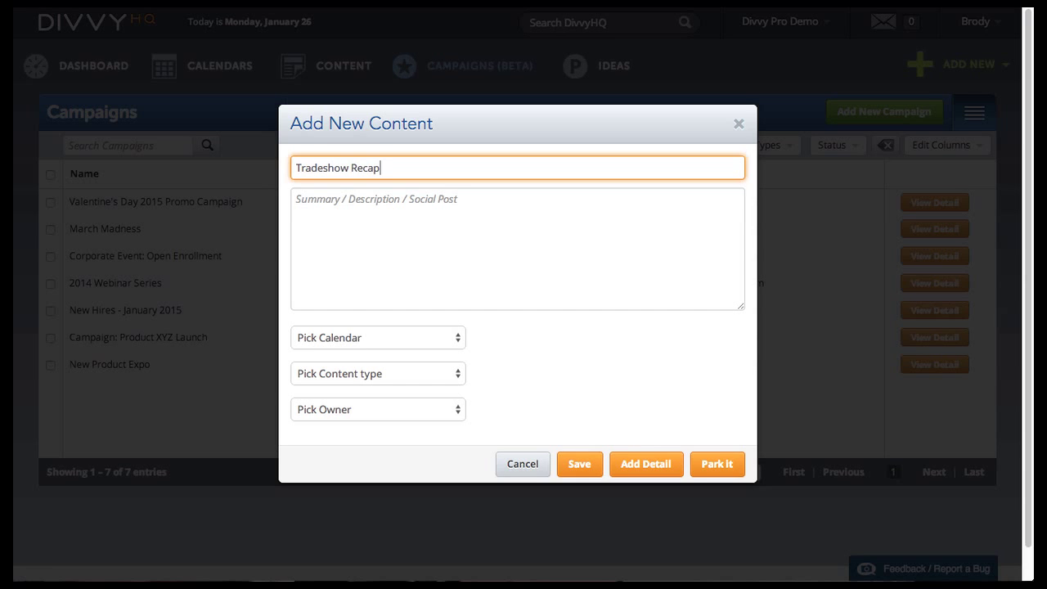
left_click(377, 337)
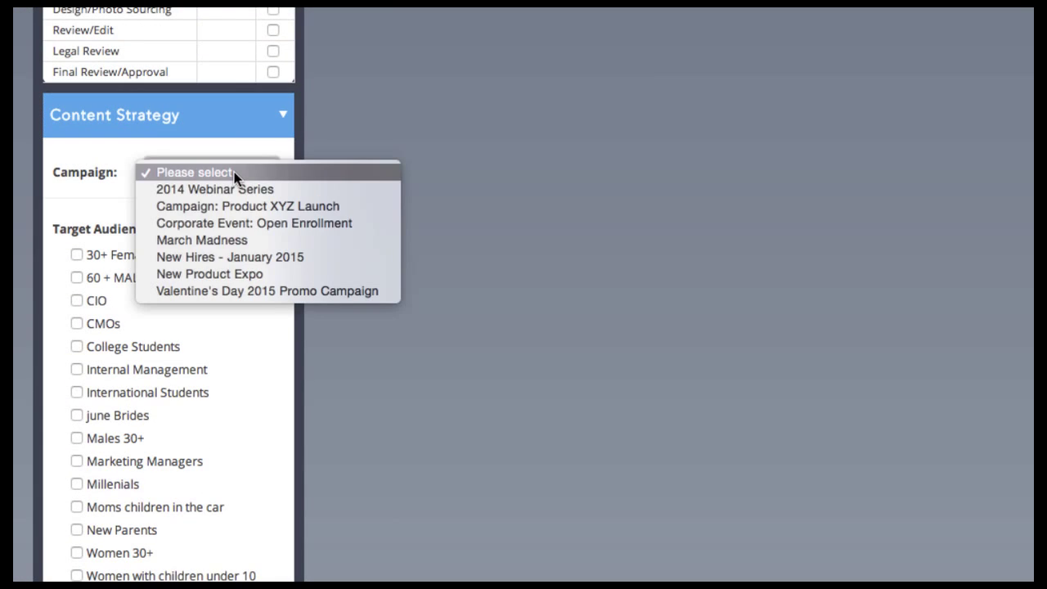
Choose New Product Expo as the content item's campaign and save the item.
left_click(209, 274)
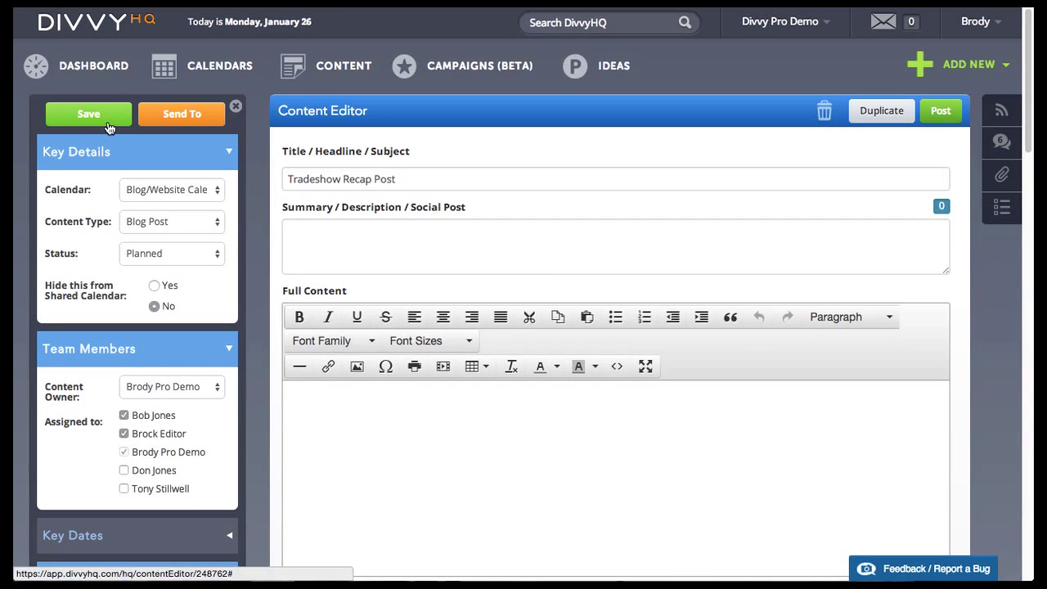
left_click(88, 114)
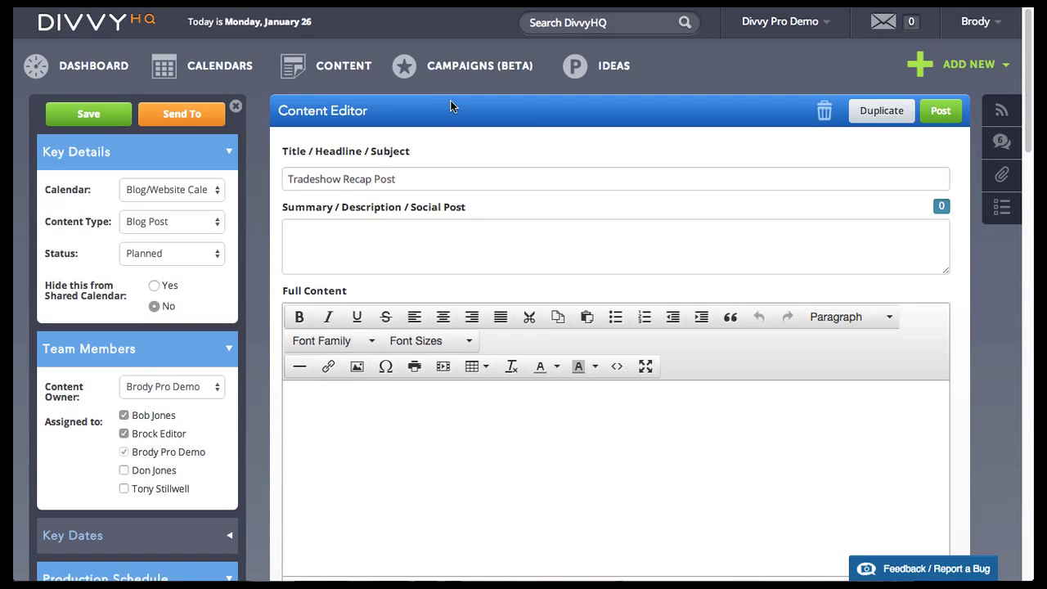
Return to the Campaigns (Beta) list showing the seven remaining campaigns.
left_click(480, 66)
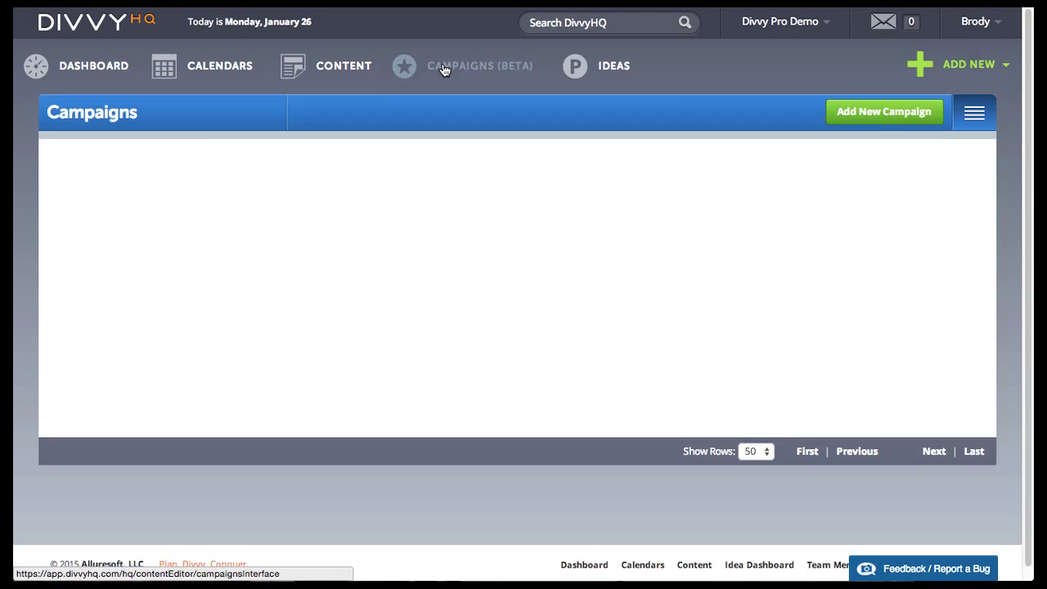
left_click(480, 67)
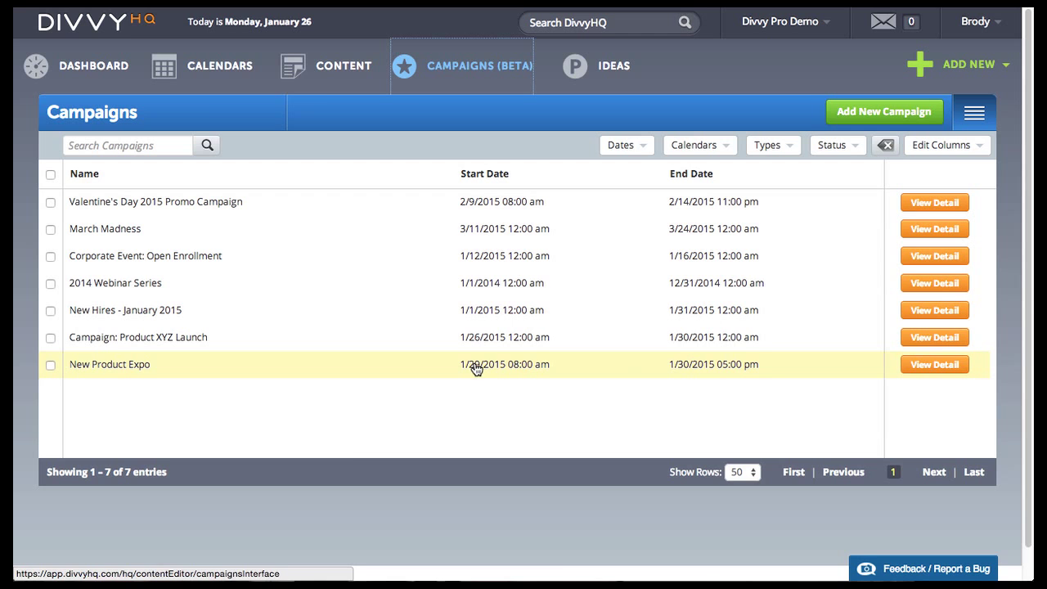